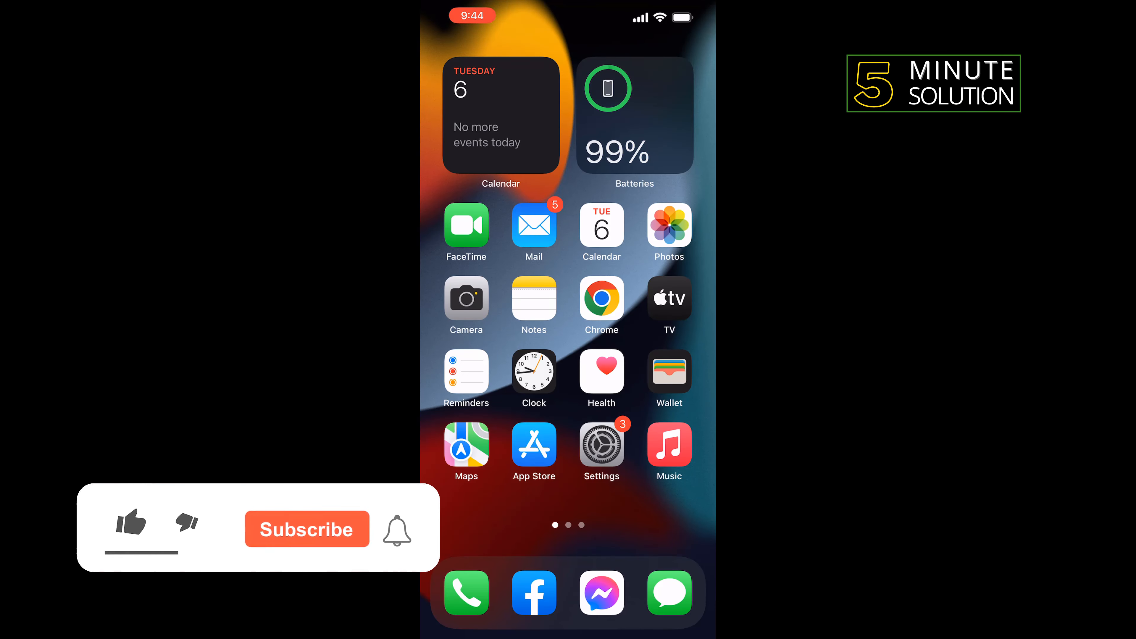
Navigate from the Home Screen through Settings and Phone to the Show My Caller ID toggle.
{"action": "left_click", "coordinate": [130, 522]}
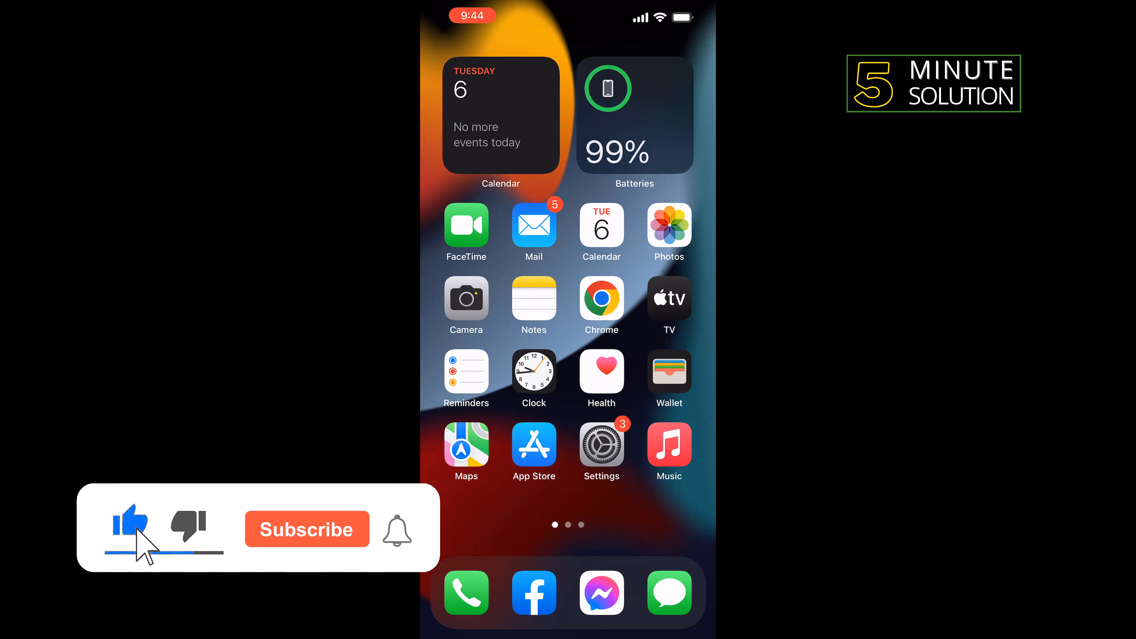
{"action": "left_click", "coordinate": [307, 529]}
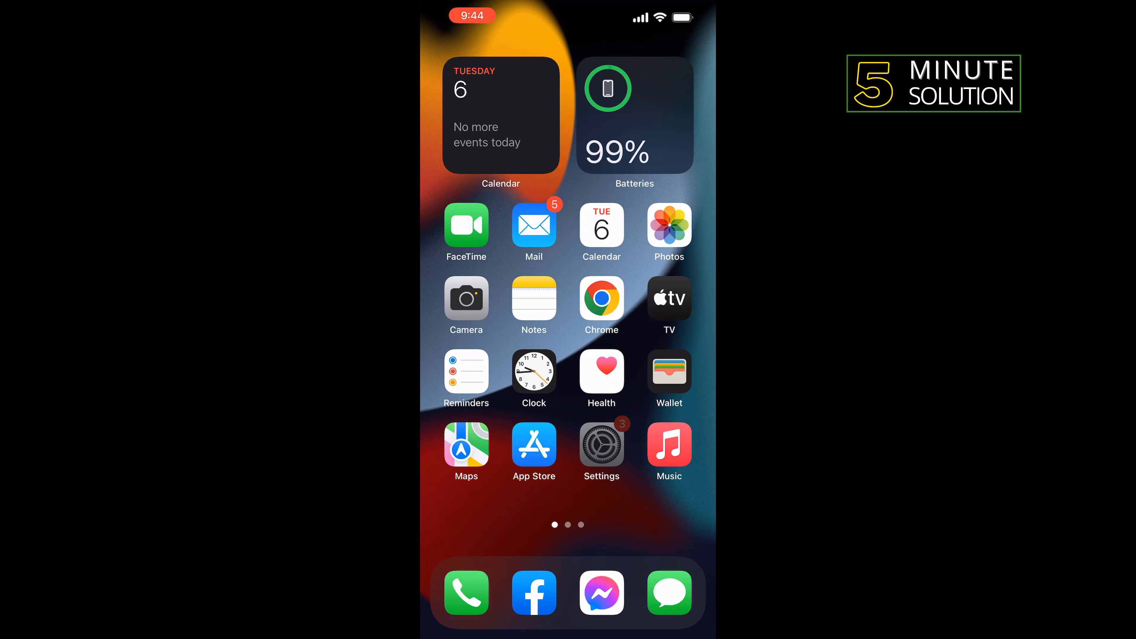
{"action": "left_click", "coordinate": [601, 448]}
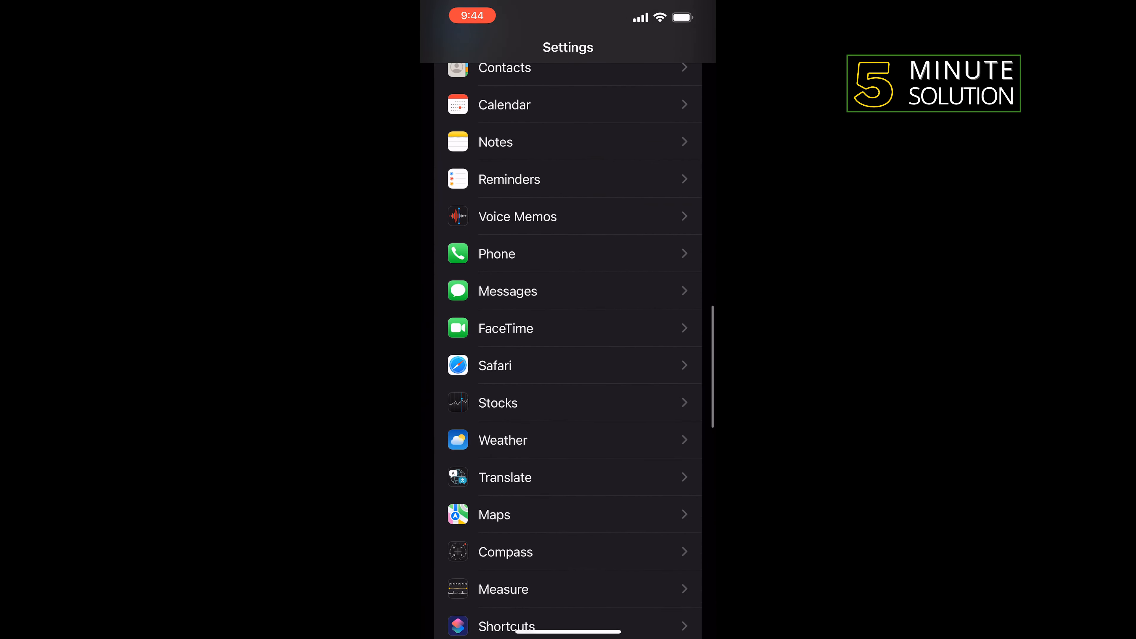
{"action": "left_click", "coordinate": [496, 254]}
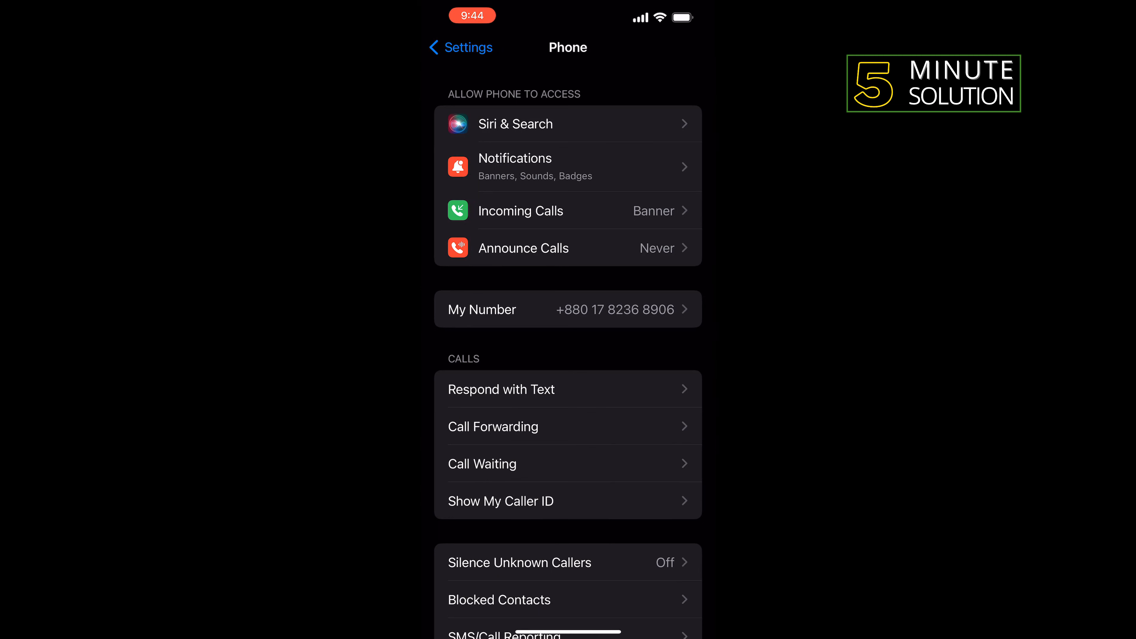
{"action": "left_click", "coordinate": [500, 500]}
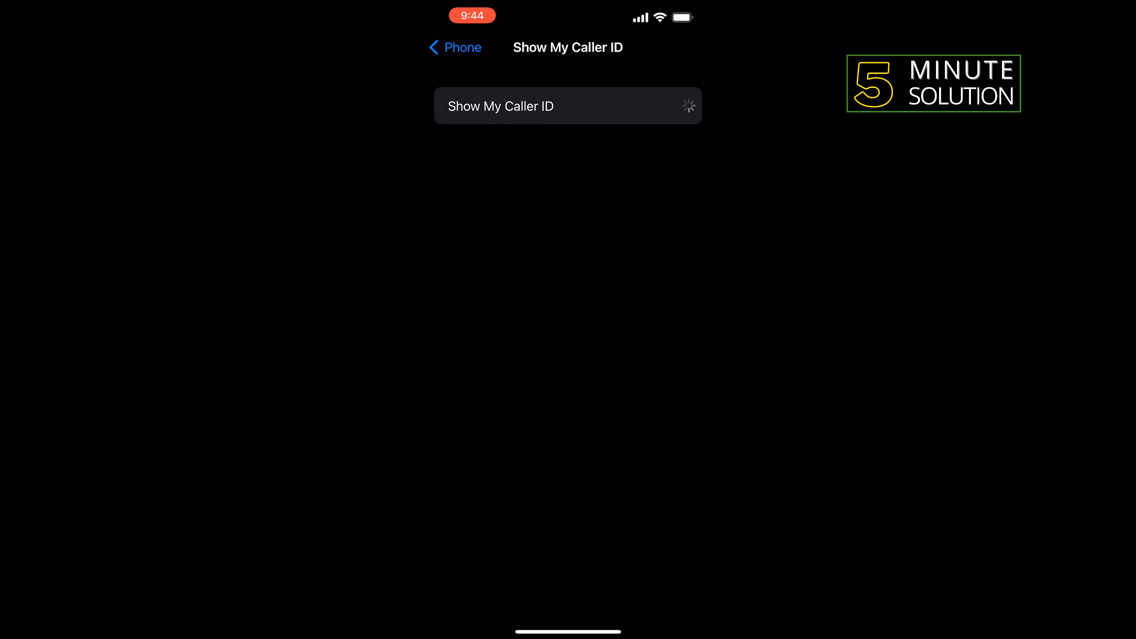
{"action": "left_click", "coordinate": [670, 106]}
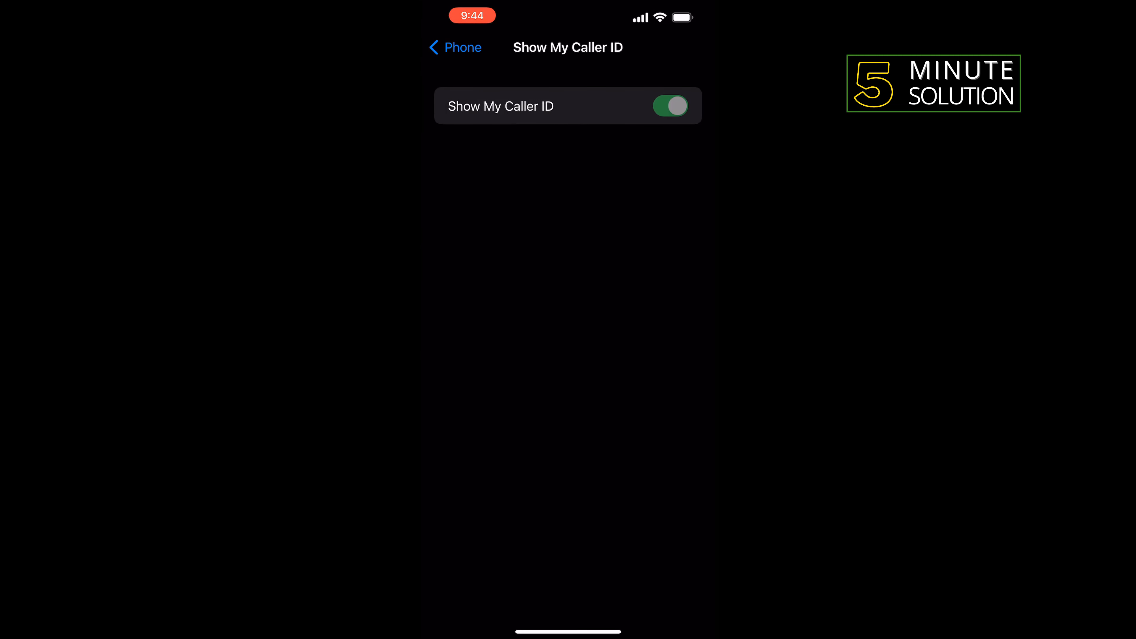